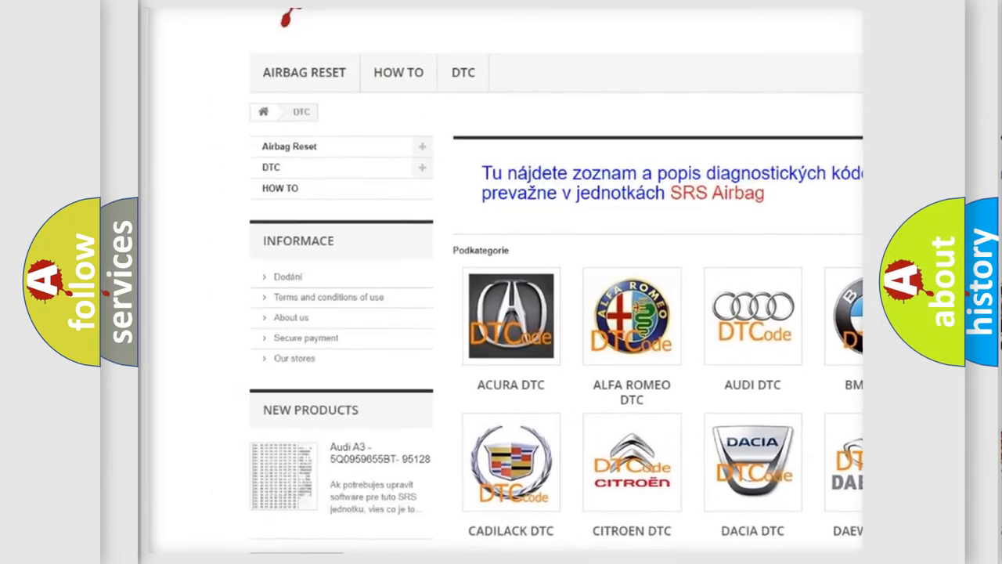
pyautogui.scroll(-3)
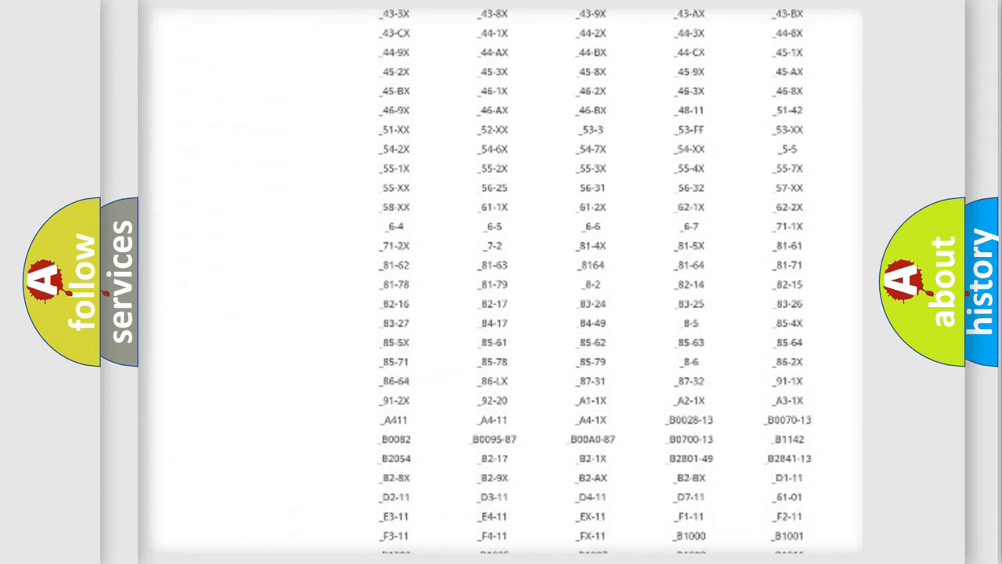
pyautogui.scroll(-3)
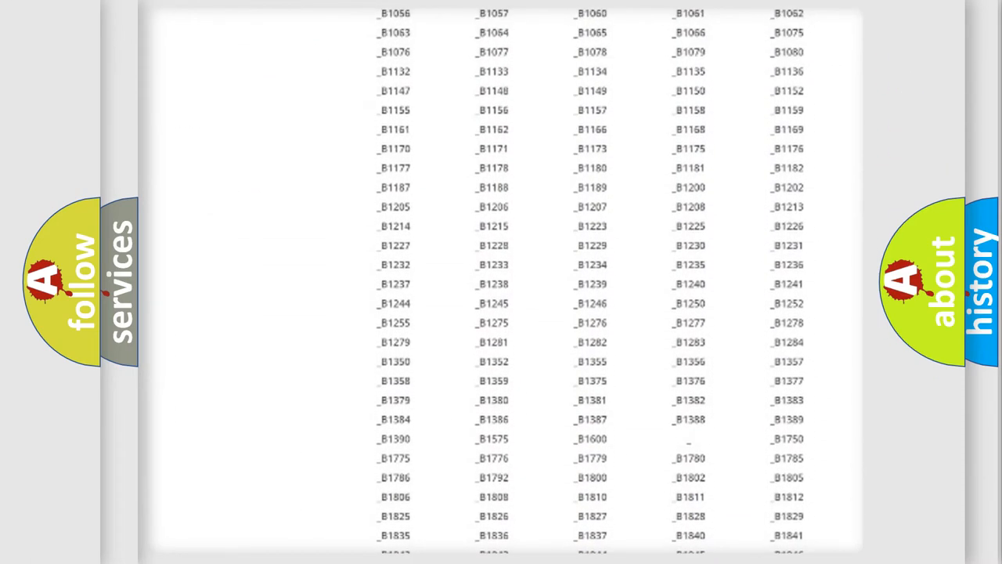